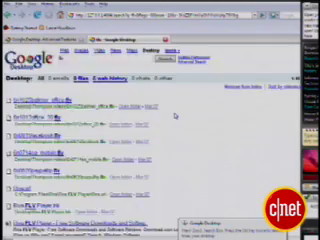
{"action": "scroll", "scroll_direction": "down", "scroll_amount": 3}
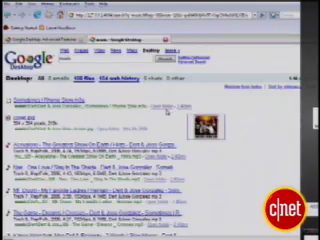
{"action": "scroll", "scroll_direction": "down", "scroll_amount": 3}
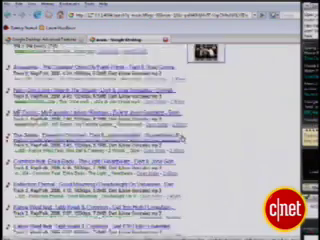